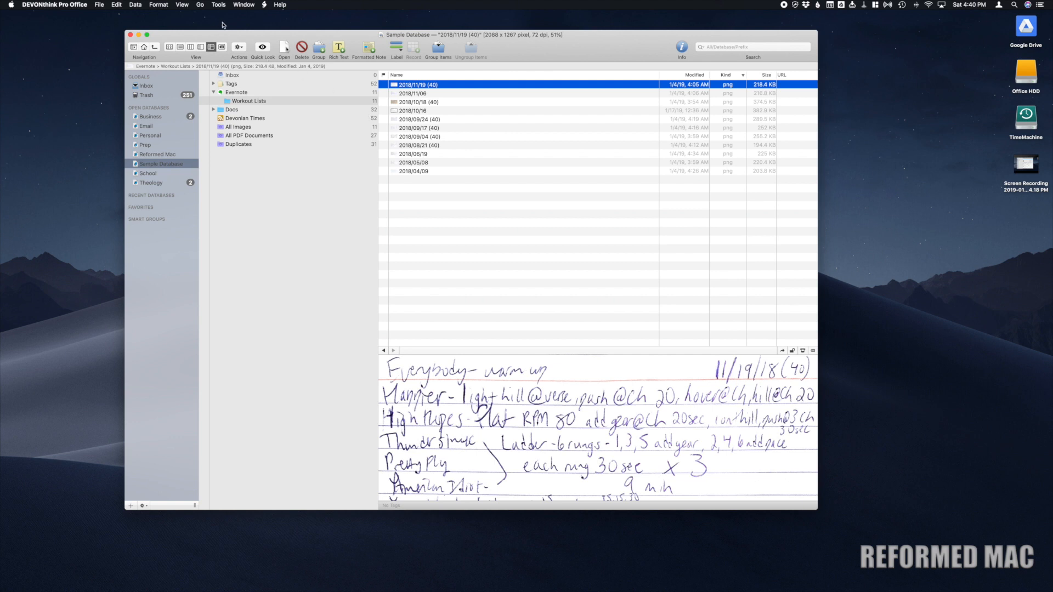
# Step: Install the Convert to PDF script from Help > Install Extras on the Scripts page
pyautogui.click(264, 5)
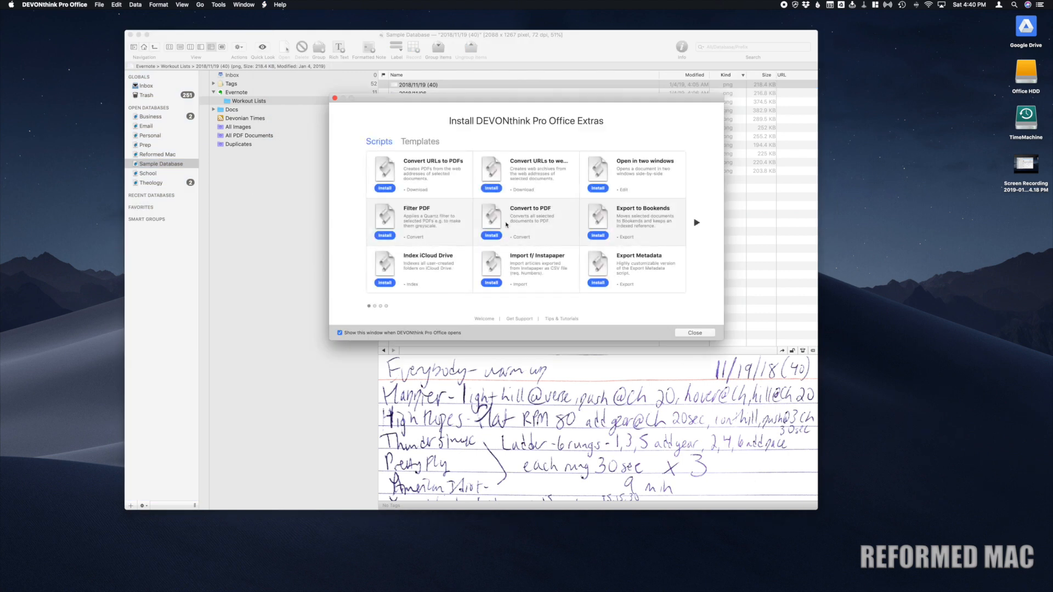
pyautogui.click(490, 235)
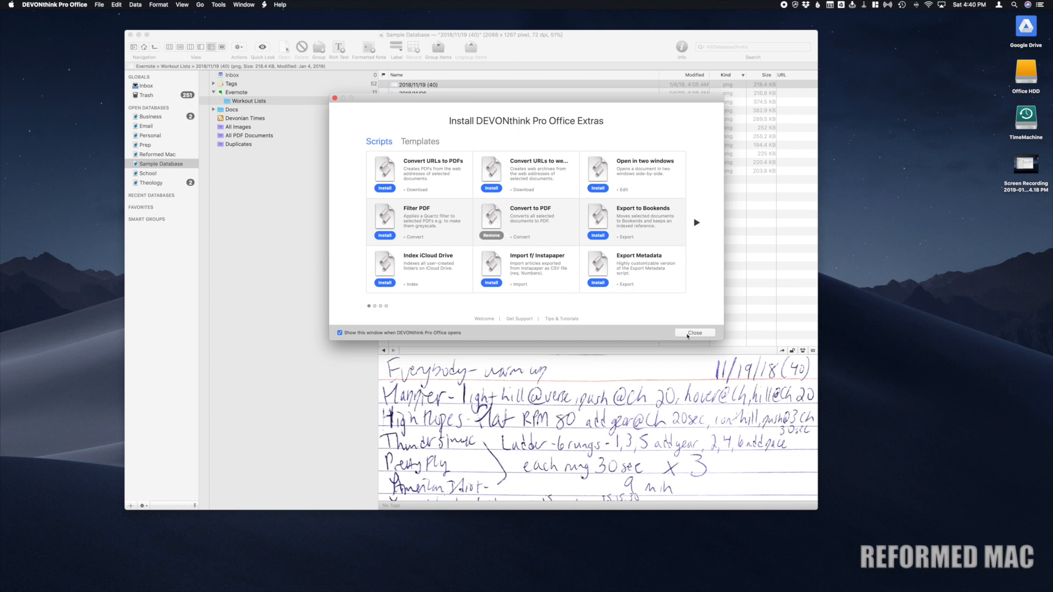
# Step: Close the Extras window and bring up the Scripts menu for the selected Workout Lists scans
pyautogui.click(695, 332)
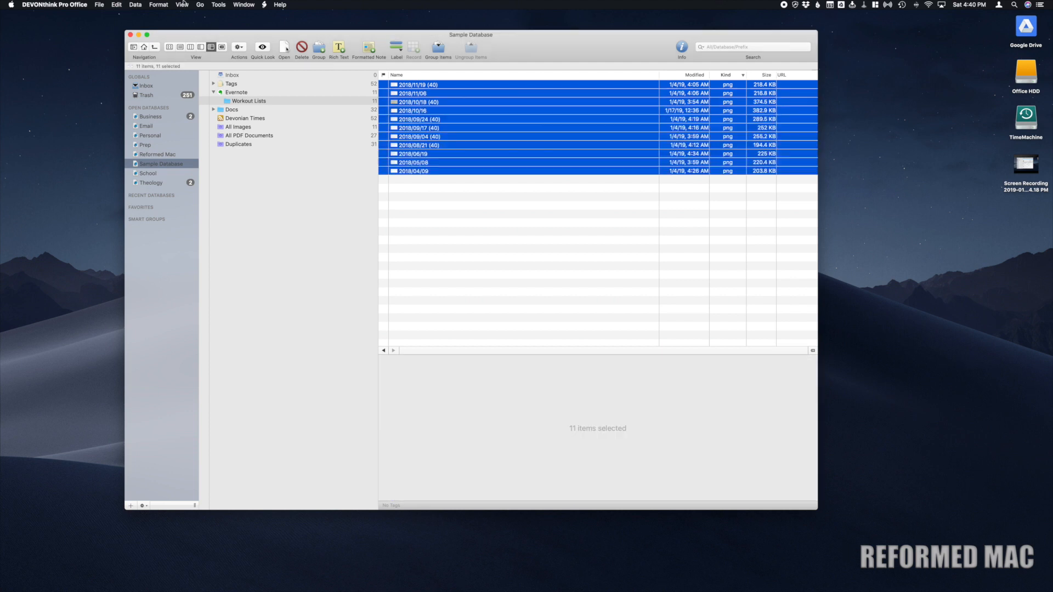
pyautogui.click(263, 5)
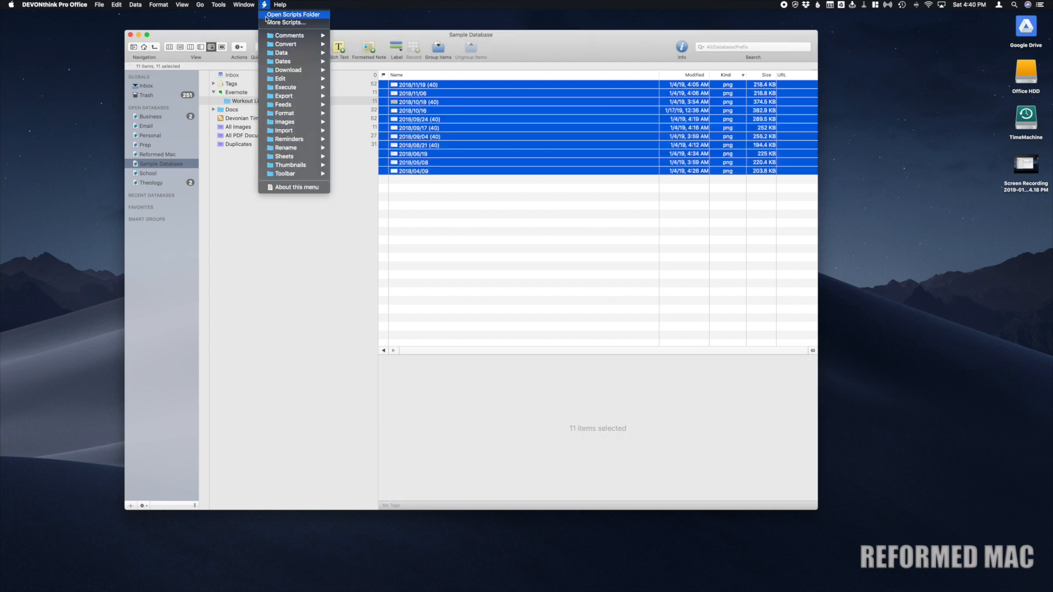
pyautogui.moveTo(285, 44)
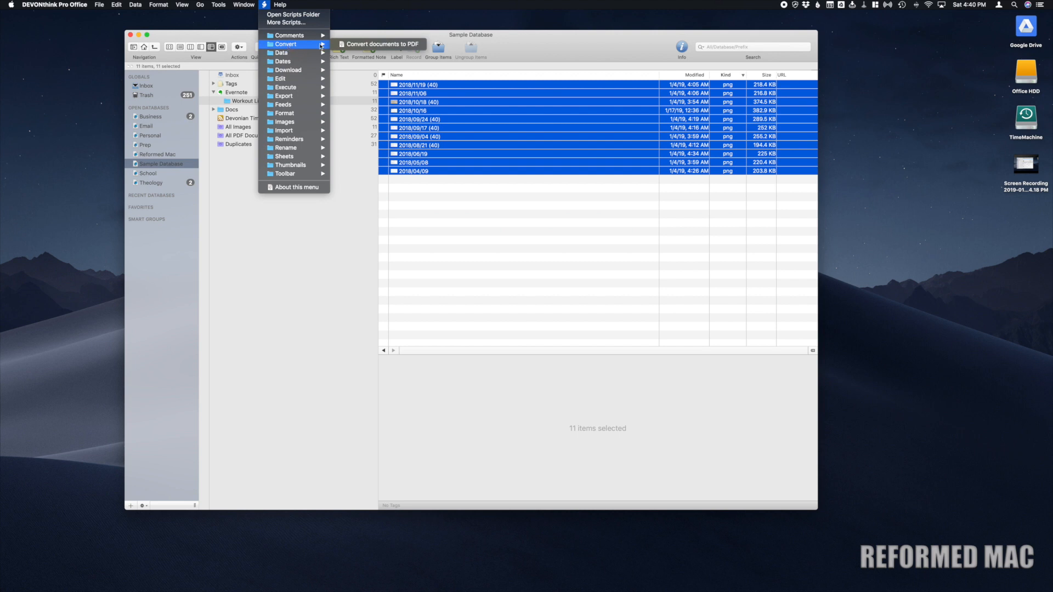
# Step: Run Convert documents to PDF on the eleven scans and preview the new 2018/11/19 (40) PDF
pyautogui.click(383, 43)
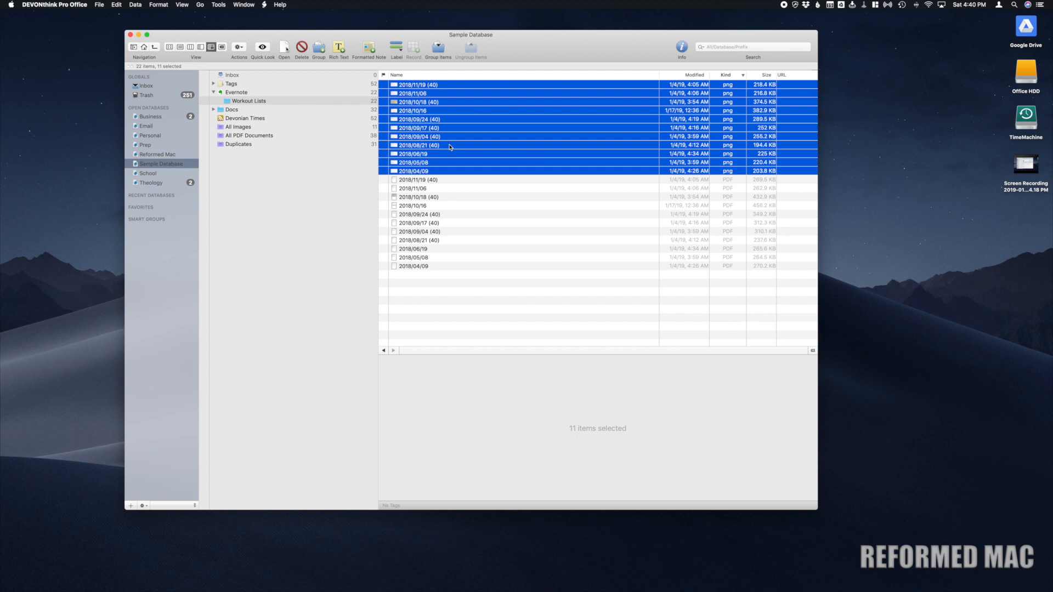
pyautogui.moveTo(485, 202)
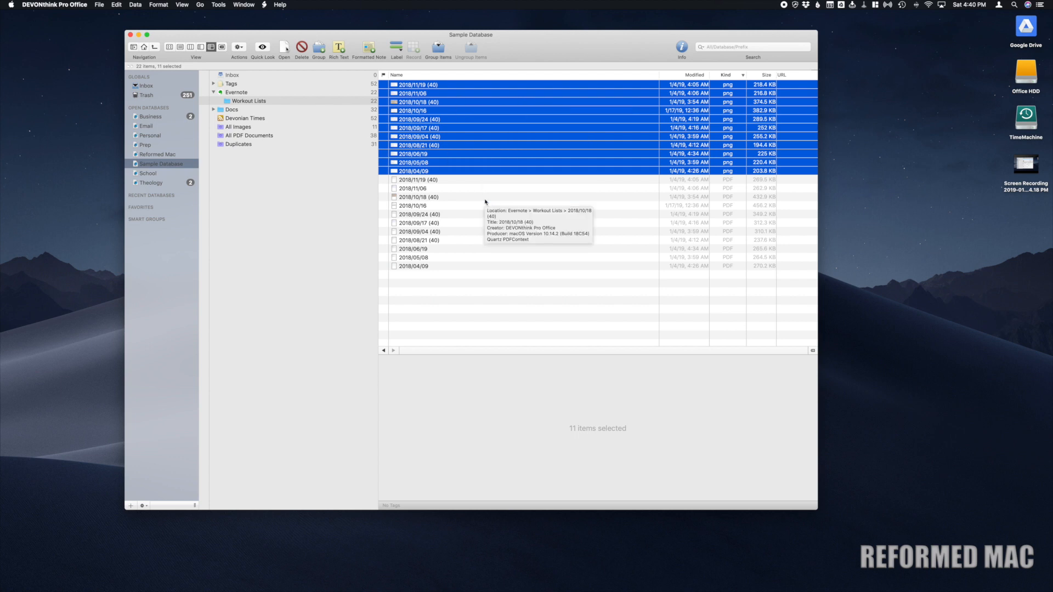
pyautogui.click(416, 180)
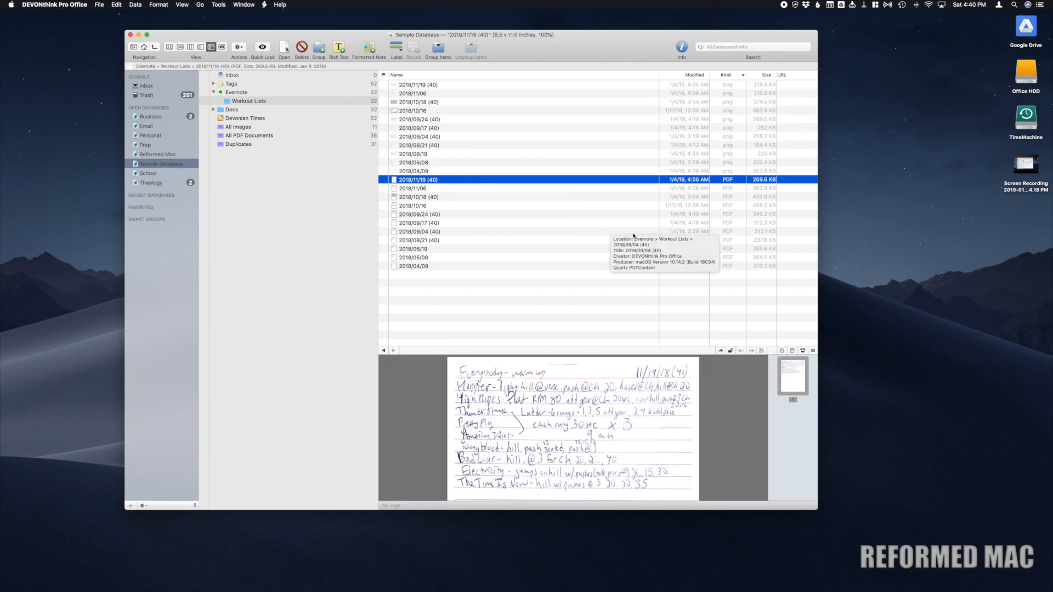